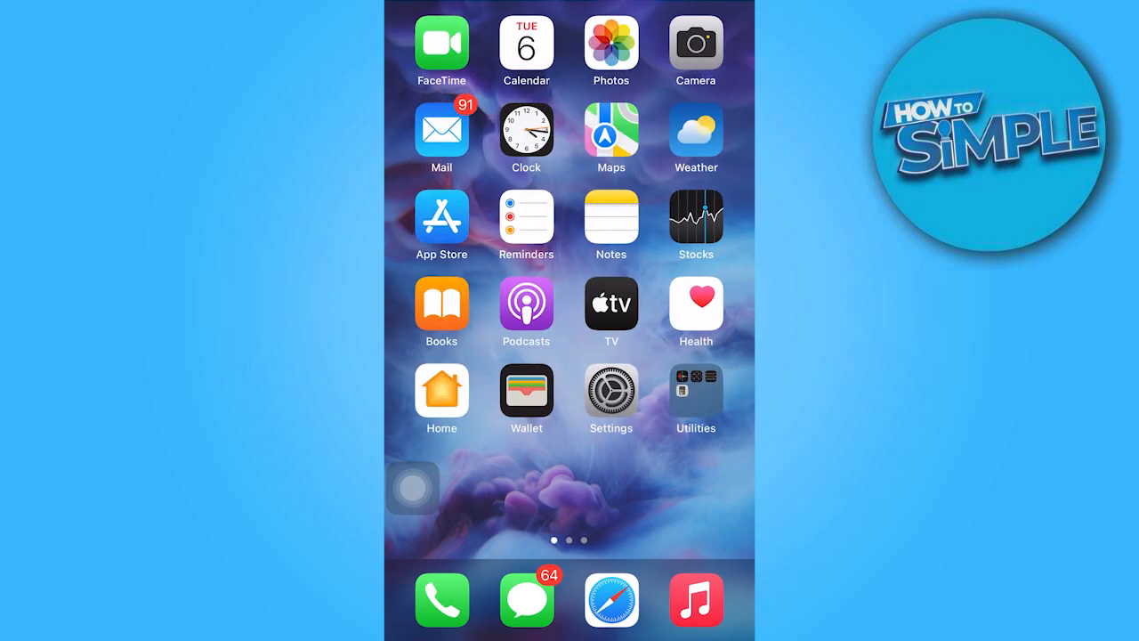
Go to Settings > General > iPhone Storage to see each app's space usage
{"action": "left_click", "coordinate": [611, 392]}
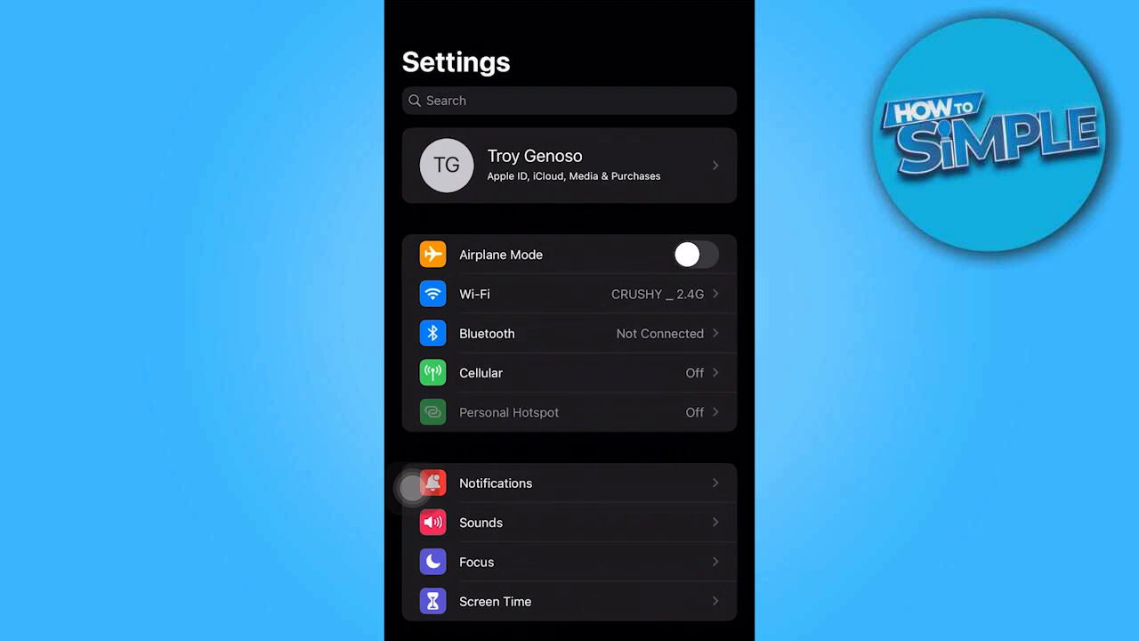
{"action": "scroll", "scroll_direction": "down", "scroll_amount": 3}
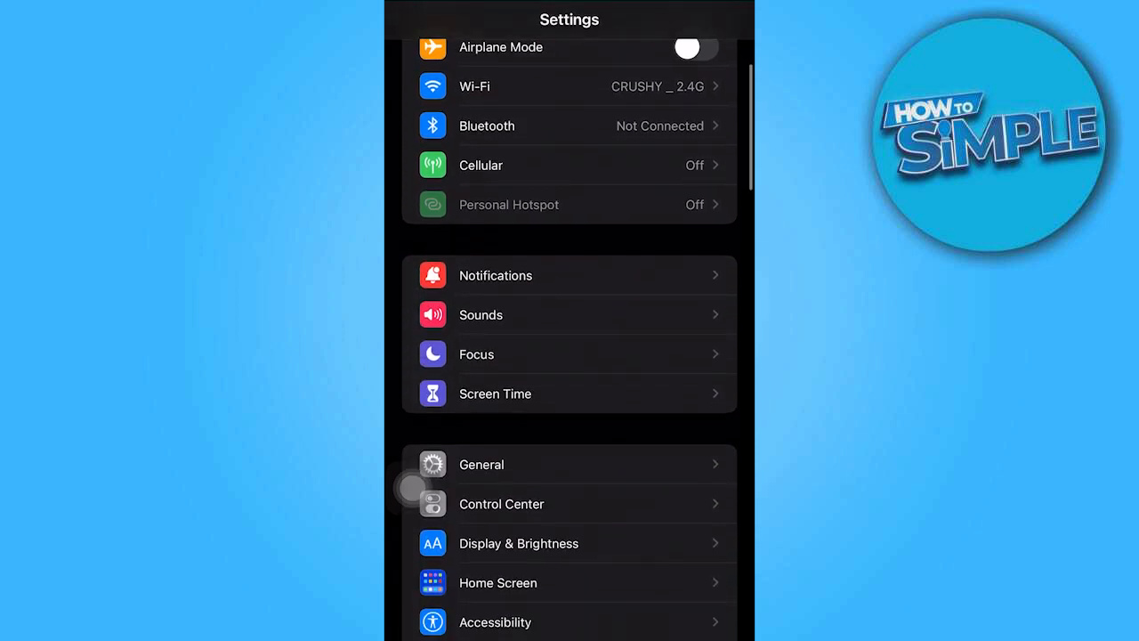
{"action": "left_click", "coordinate": [481, 464]}
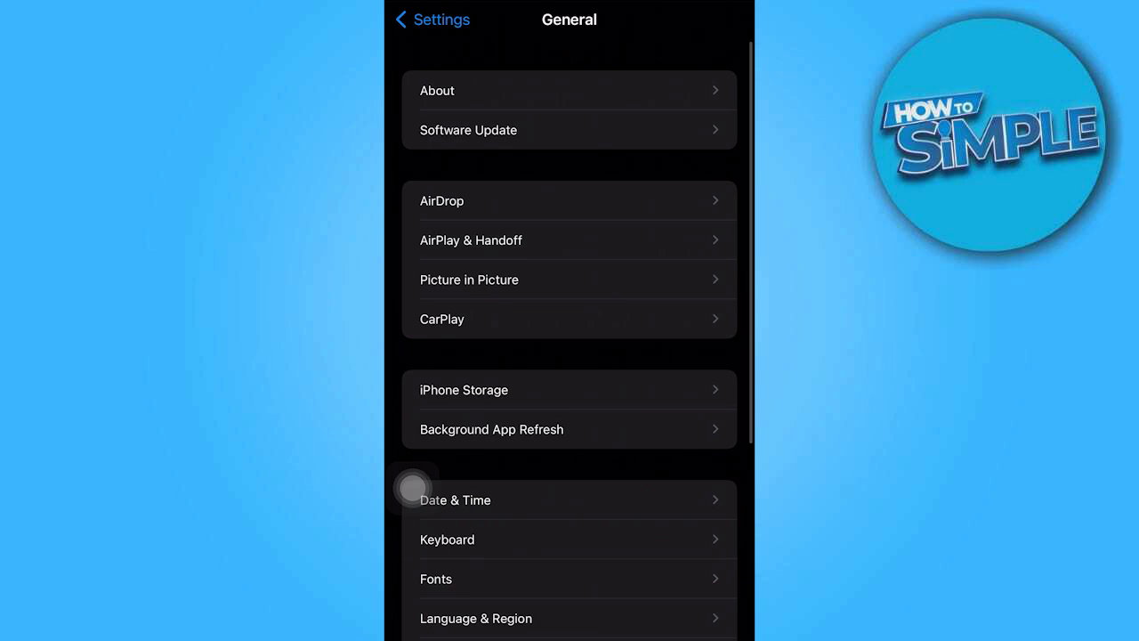
{"action": "left_click", "coordinate": [569, 390]}
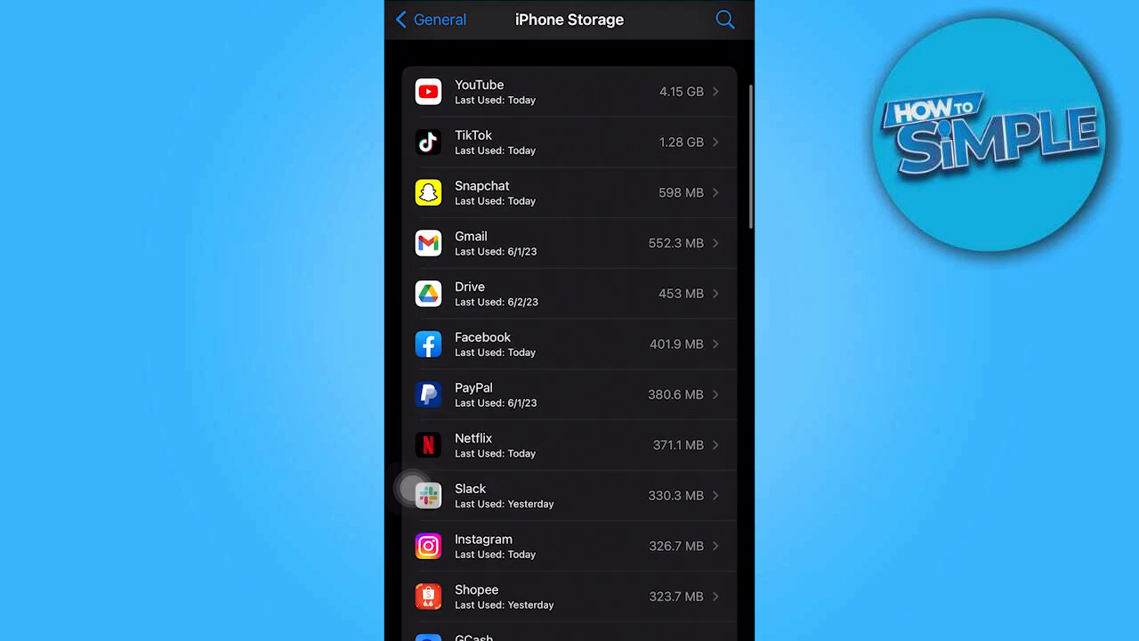
Check Messenger's storage details, then return home through the AssistiveTouch Home button
{"action": "scroll", "scroll_direction": "down", "scroll_amount": 3}
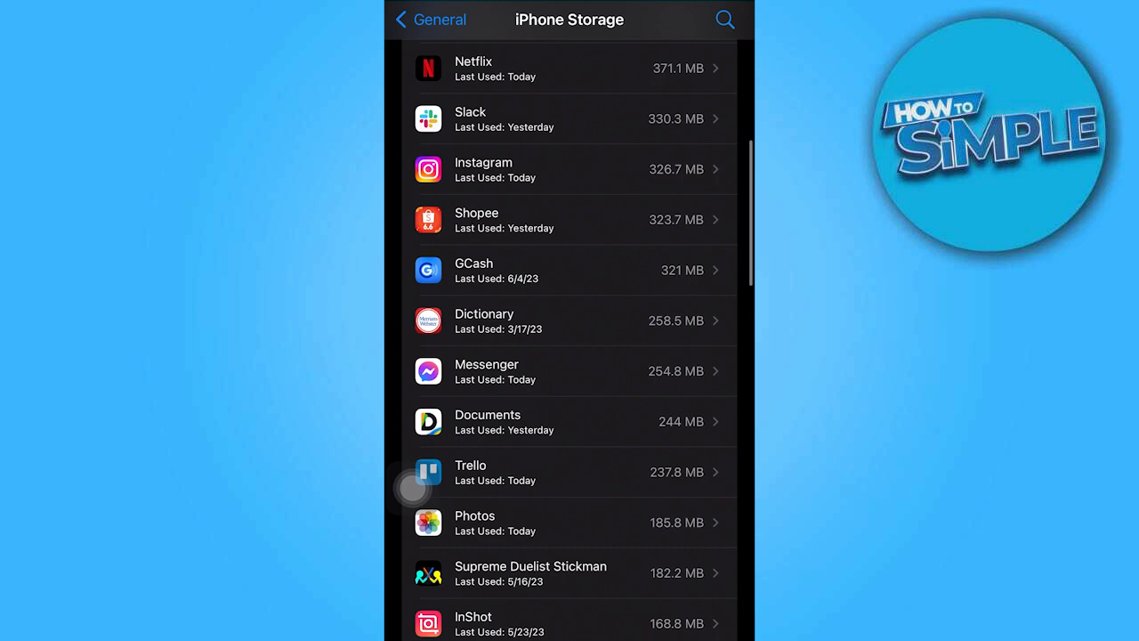
{"action": "left_click", "coordinate": [568, 371]}
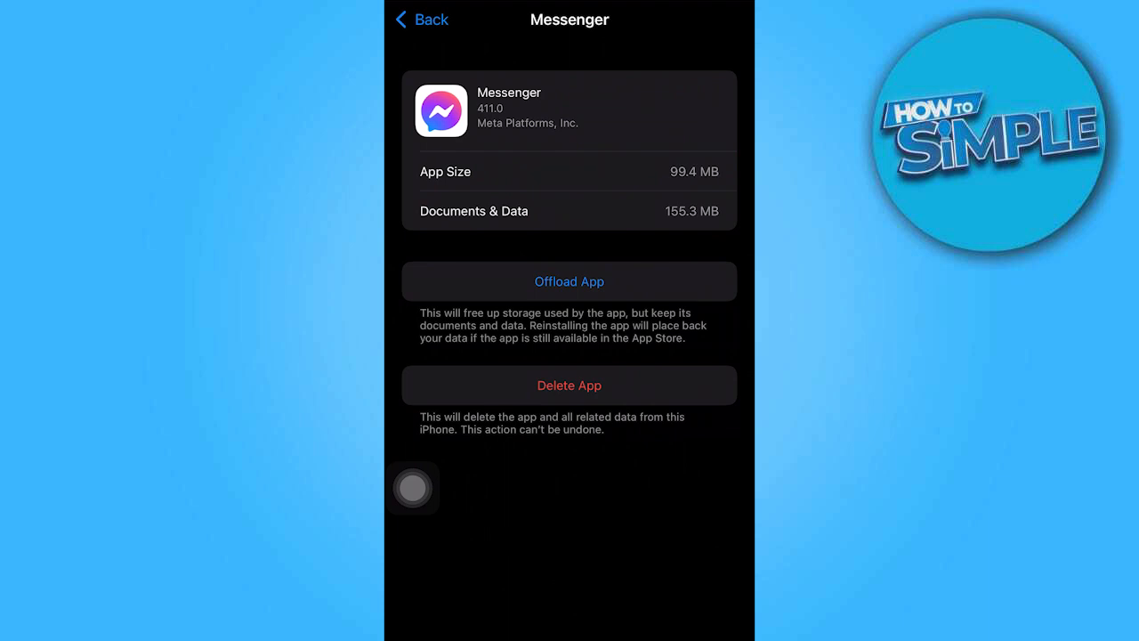
{"action": "left_click", "coordinate": [412, 487]}
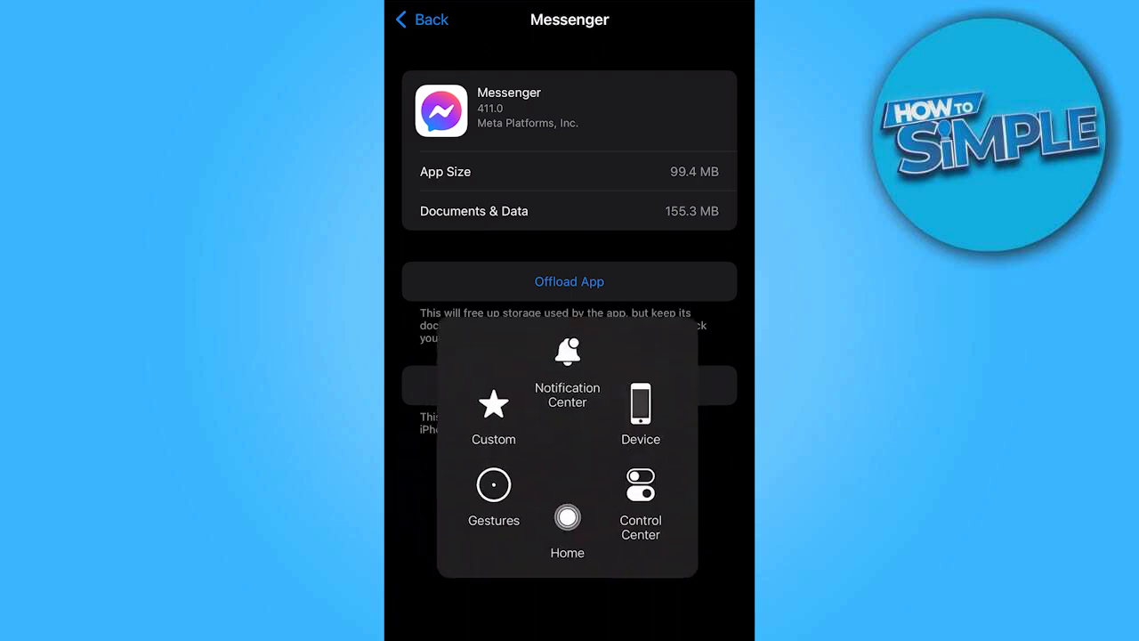
{"action": "left_click", "coordinate": [566, 518]}
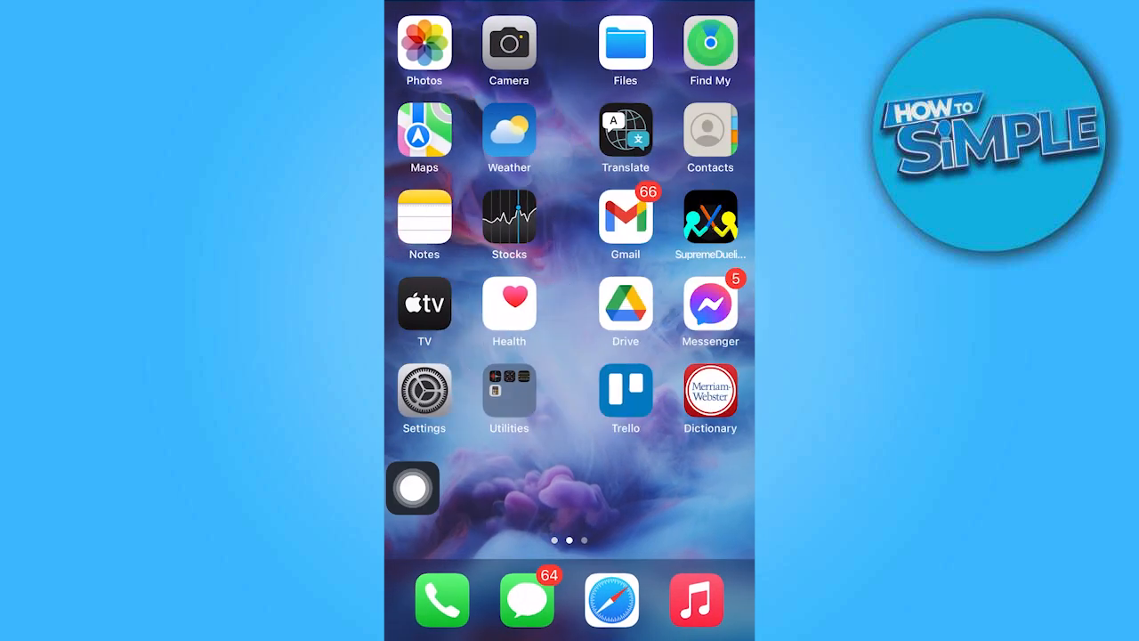
{"action": "scroll", "scroll_direction": "left", "scroll_amount": 3}
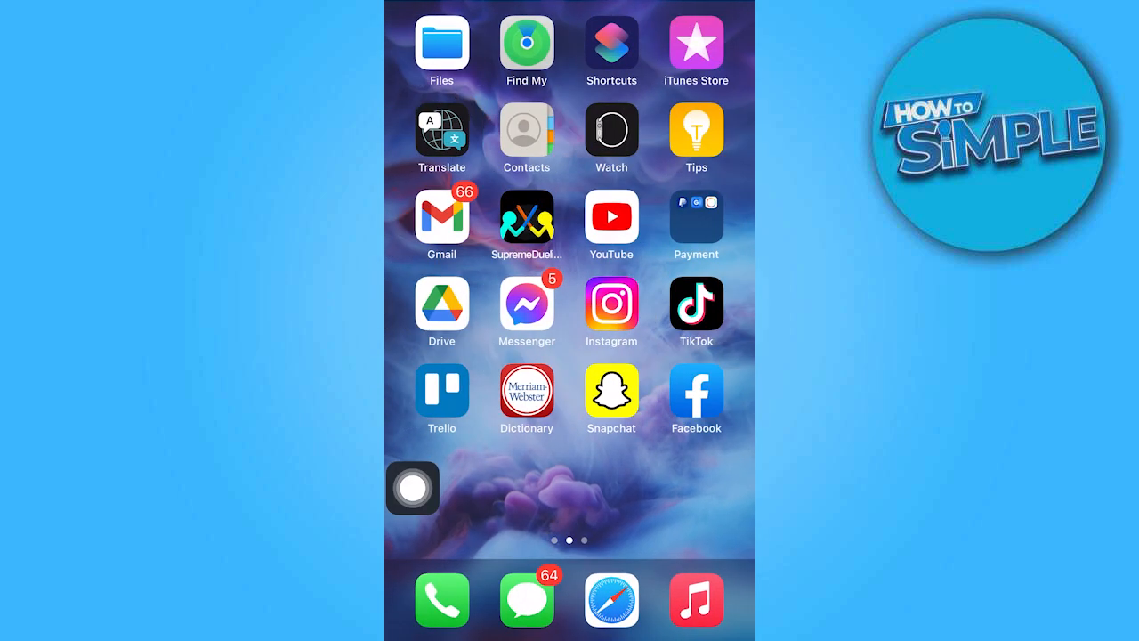